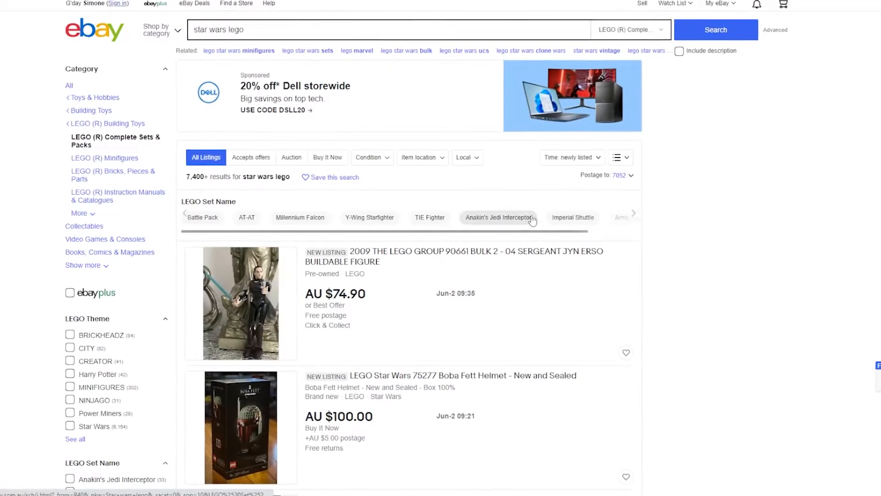
Scroll the newly listed Star Wars LEGO results and open the 75292 Razor Crest listing
{"action": "scroll", "scroll_direction": "down", "scroll_amount": 3}
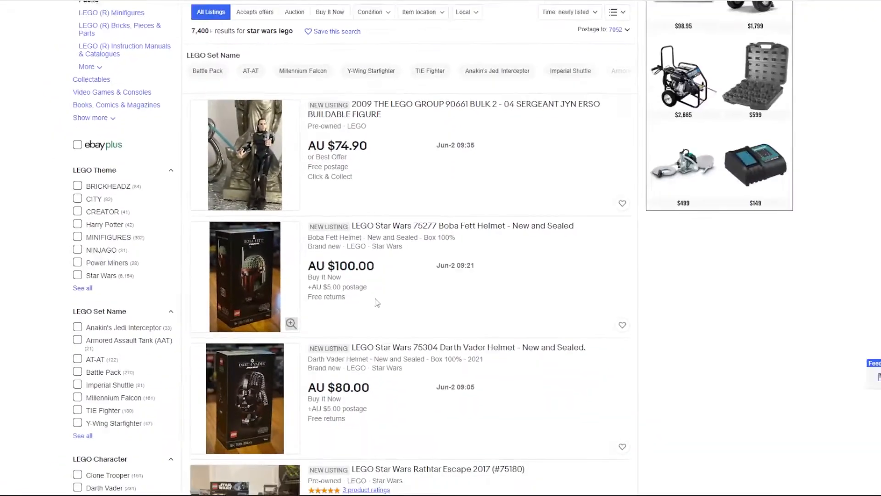
{"action": "scroll", "scroll_direction": "down", "scroll_amount": 3}
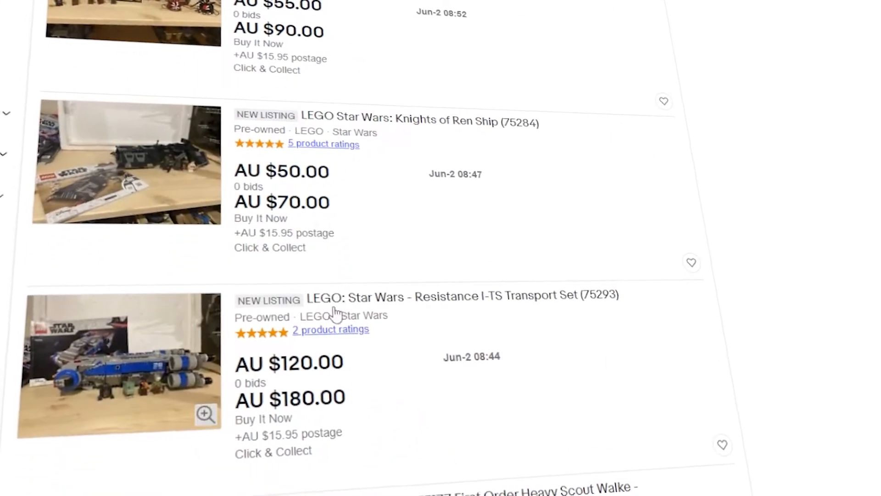
{"action": "scroll", "scroll_direction": "down", "scroll_amount": 3}
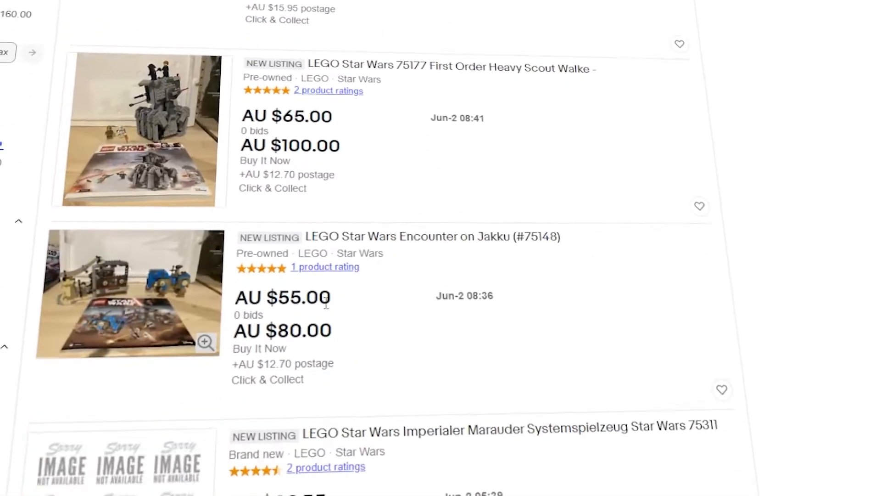
{"action": "scroll", "scroll_direction": "down", "scroll_amount": 3}
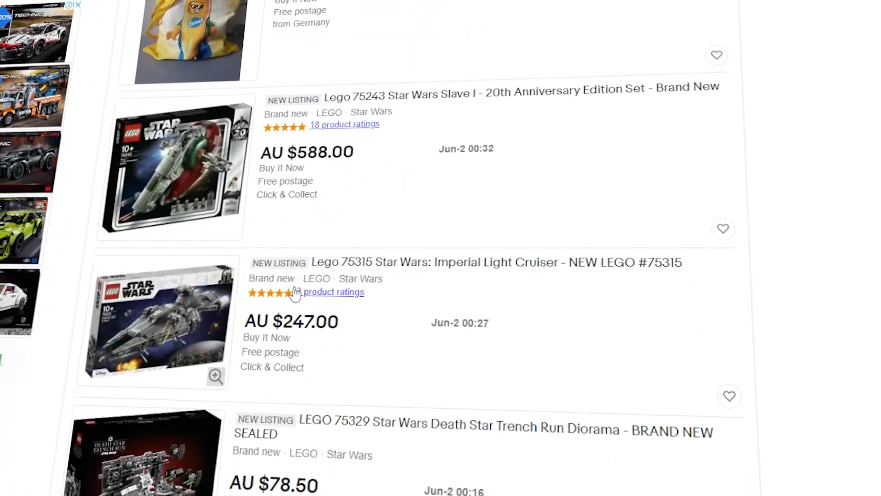
{"action": "scroll", "scroll_direction": "down", "scroll_amount": 3}
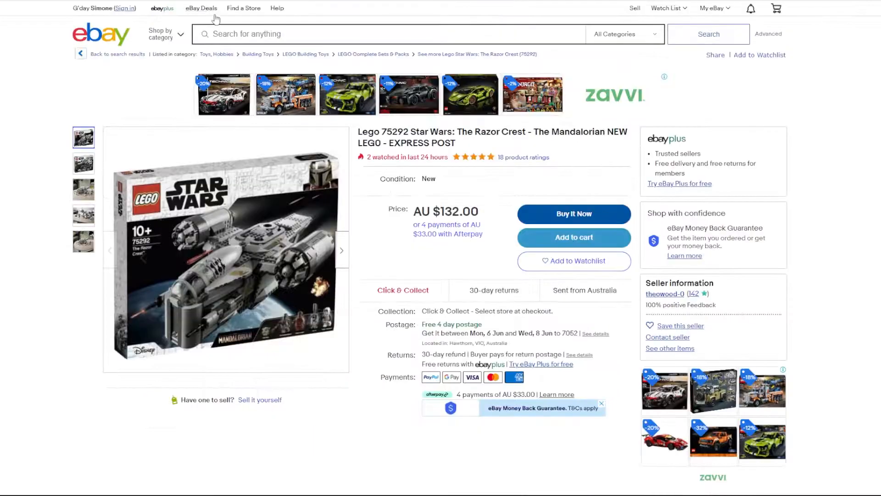
{"action": "double_click", "coordinate": [393, 132]}
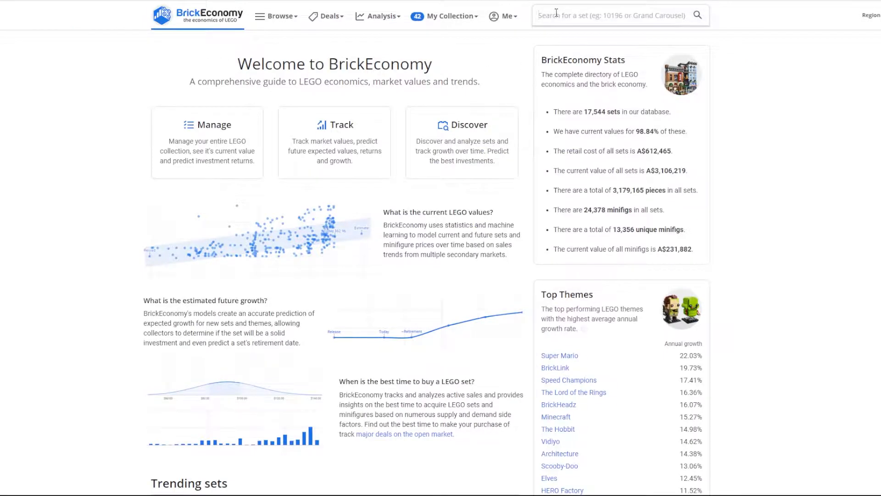
Search BrickEconomy for set number 75292
{"action": "type", "text": "75292"}
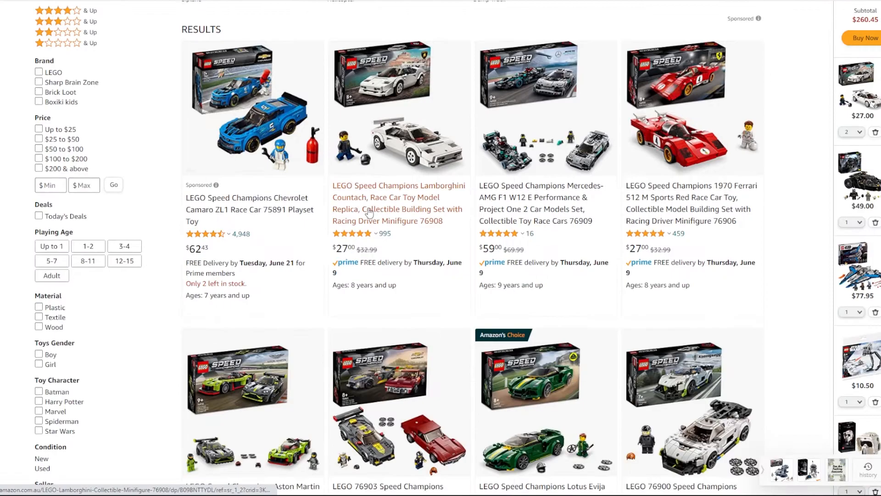
Scroll the Speed Champions results and open the Lotus Evija 76907 listing
{"action": "scroll", "scroll_direction": "down", "scroll_amount": 3}
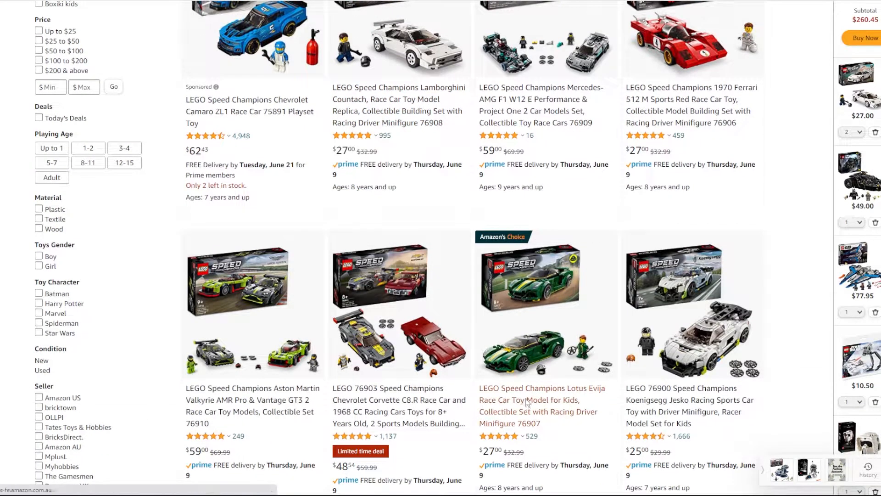
{"action": "left_click", "coordinate": [542, 387]}
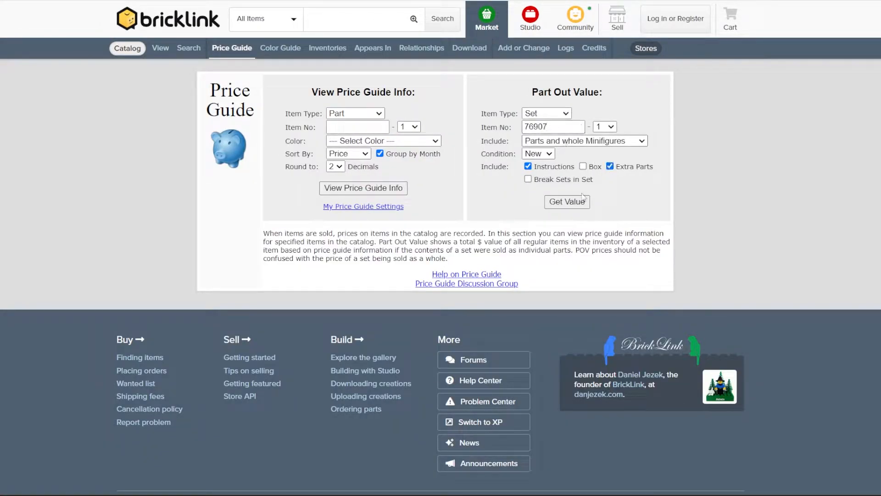
Get the part-out value for 76907, then for 21178 with extra parts included
{"action": "left_click", "coordinate": [567, 201]}
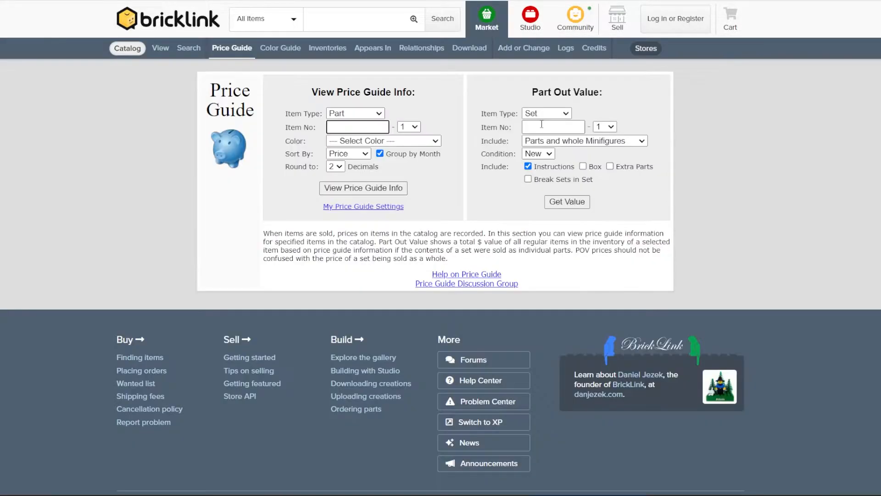
{"action": "left_click", "coordinate": [553, 127]}
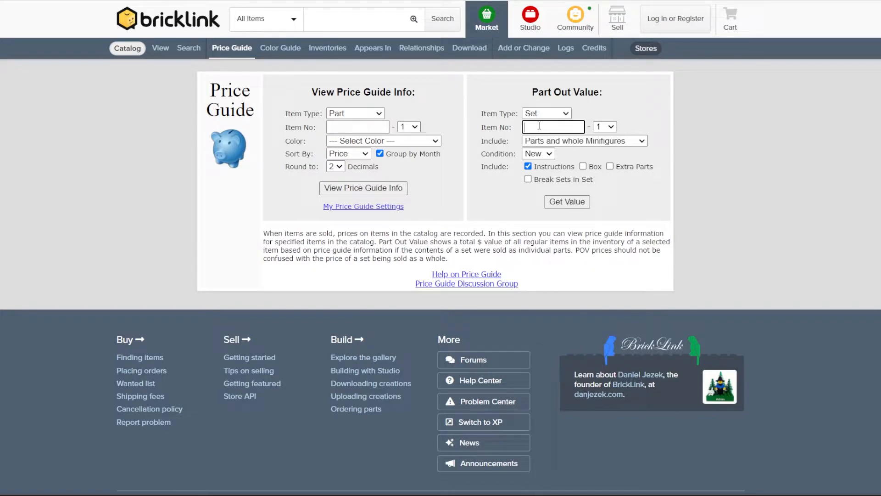
{"action": "type", "text": "21178"}
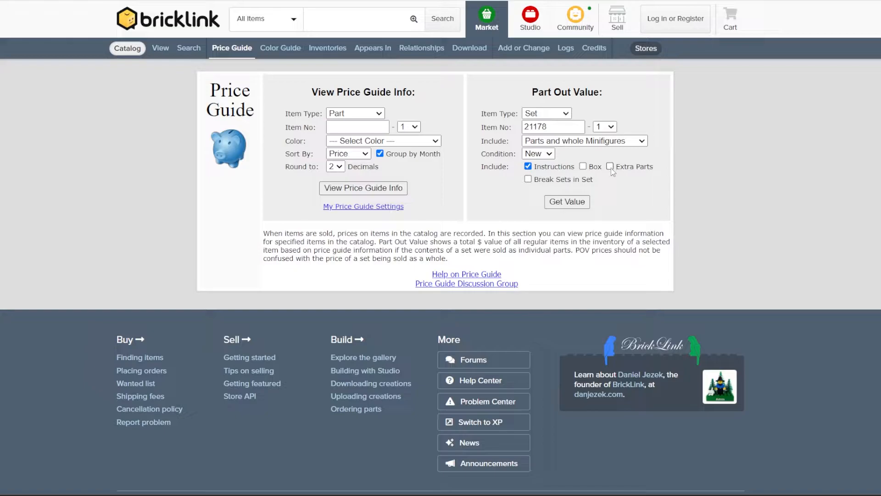
{"action": "left_click", "coordinate": [610, 166]}
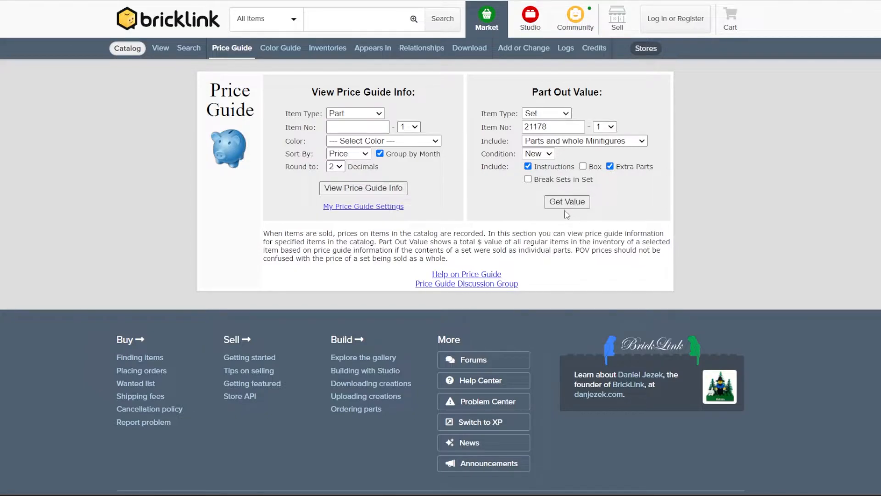
{"action": "left_click", "coordinate": [567, 201]}
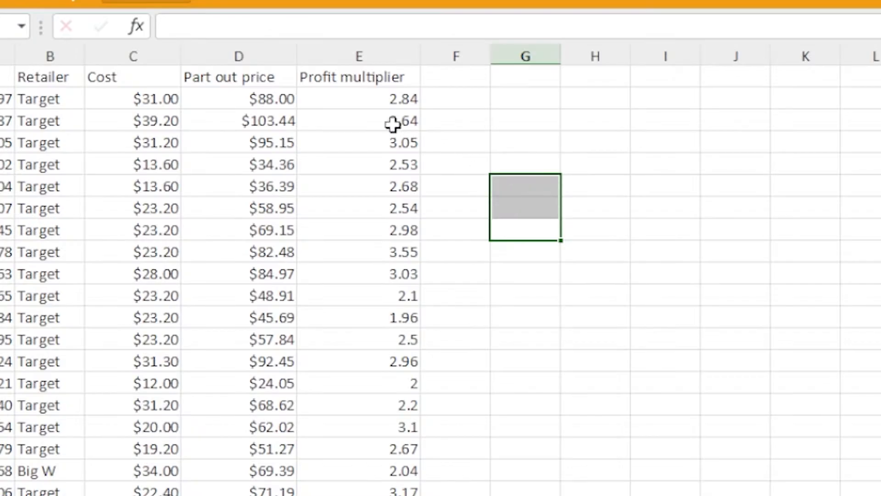
{"action": "left_click", "coordinate": [156, 252]}
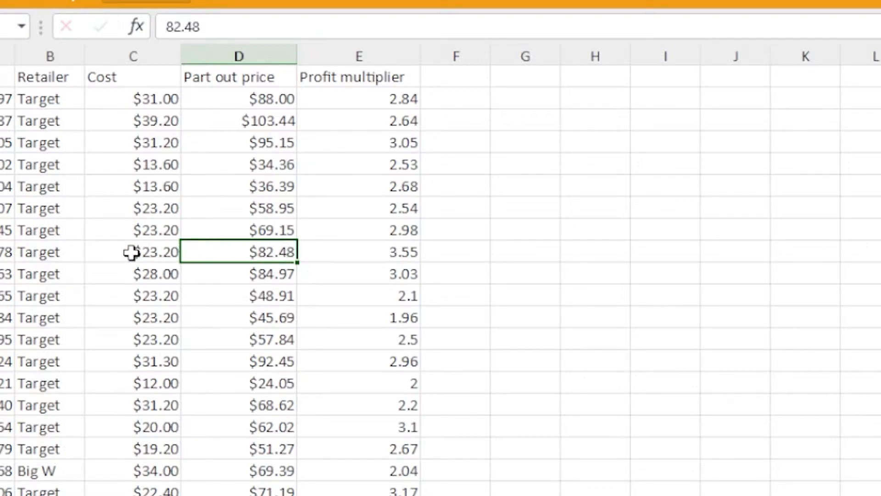
{"action": "mouse_move", "coordinate": [397, 254]}
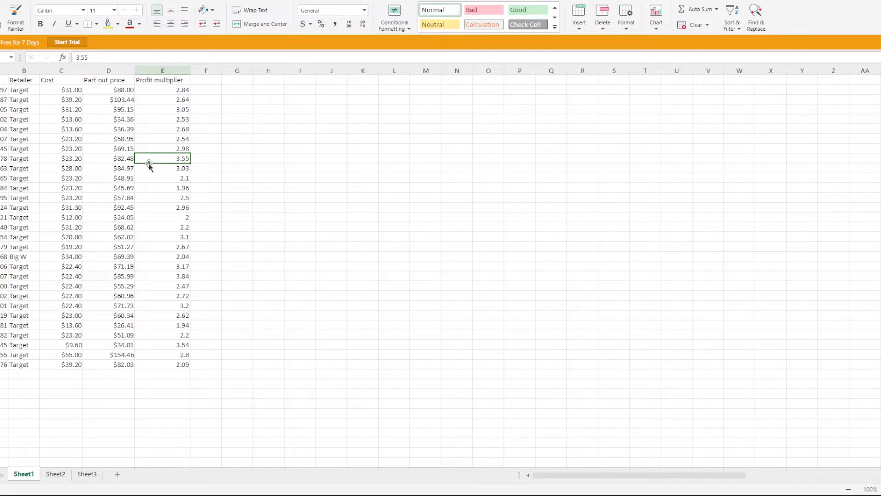
{"action": "left_click", "coordinate": [61, 158]}
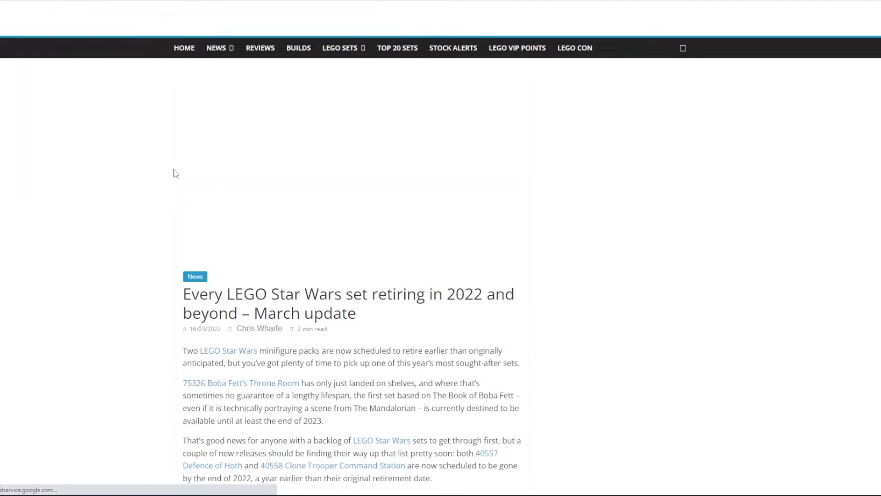
Scroll the retiring Star Wars sets article down to the December 31, 2022 list
{"action": "scroll", "scroll_direction": "down", "scroll_amount": 3}
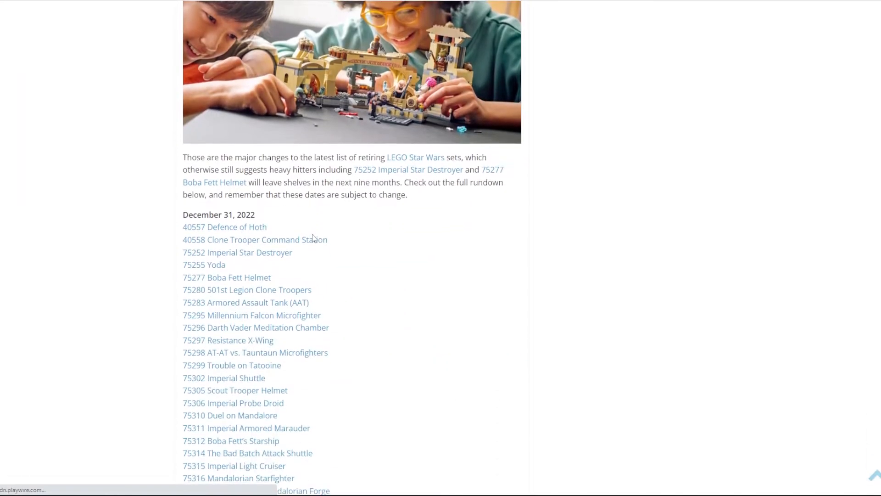
{"action": "scroll", "scroll_direction": "down", "scroll_amount": 3}
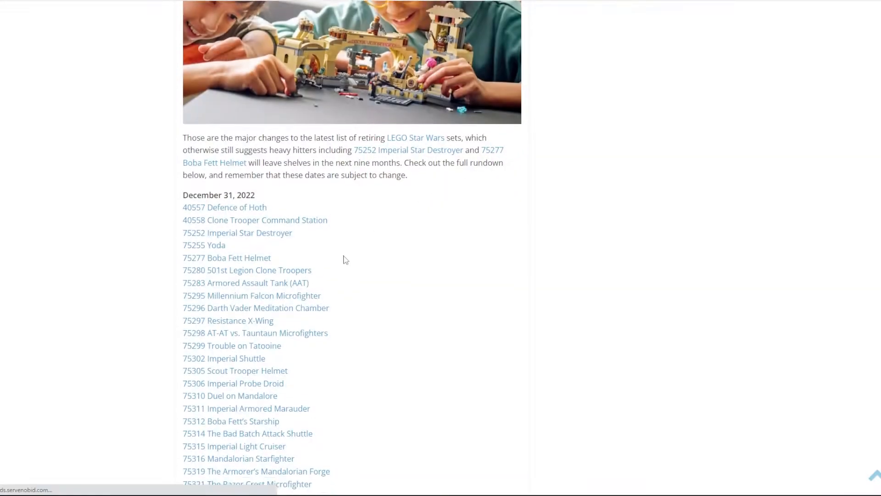
{"action": "scroll", "scroll_direction": "down", "scroll_amount": 3}
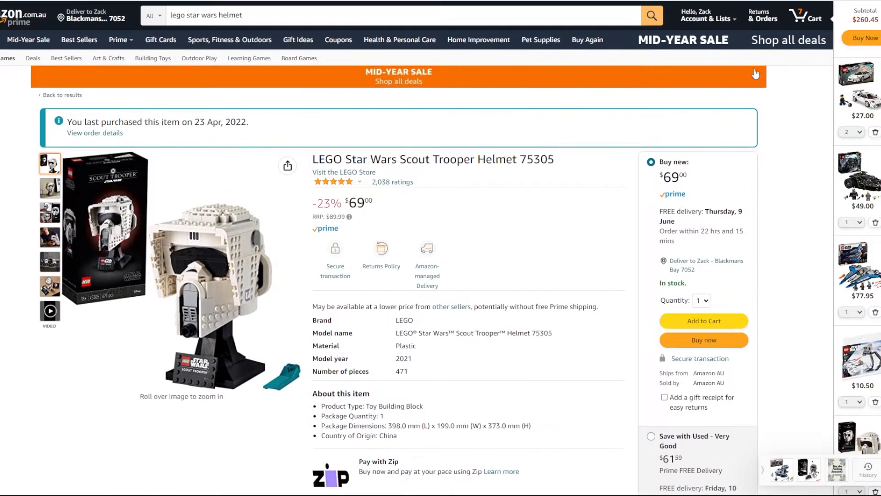
Review the six LEGO sets in the cart, including the Scout Trooper Helmet 75305
{"action": "left_click", "coordinate": [802, 16]}
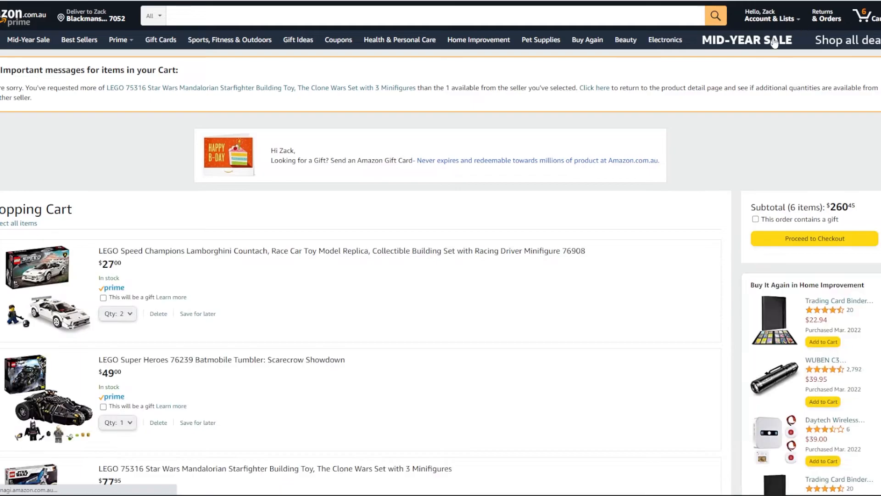
{"action": "scroll", "scroll_direction": "down", "scroll_amount": 3}
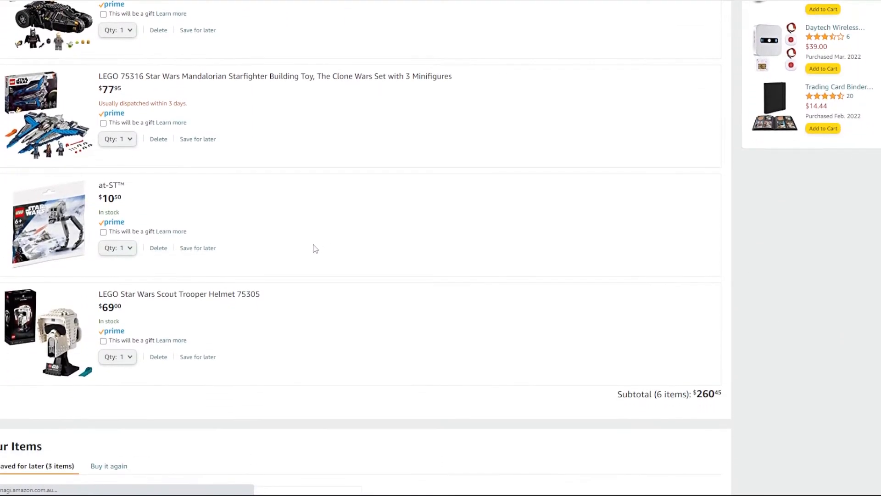
{"action": "left_click", "coordinate": [118, 247]}
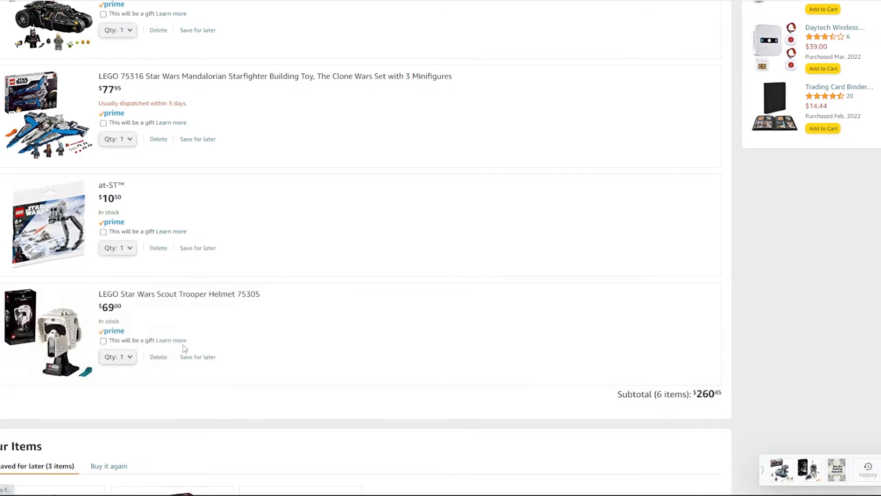
{"action": "scroll", "scroll_direction": "up", "scroll_amount": 3}
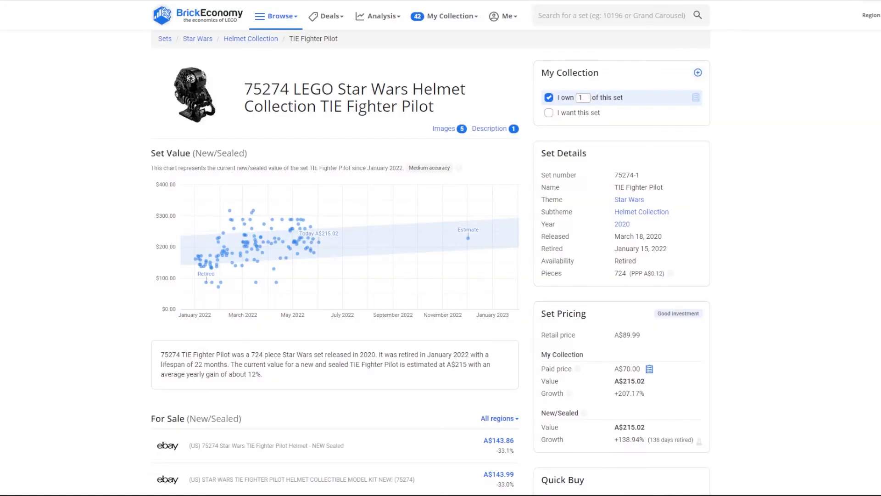
Scroll the 75274 TIE Fighter Pilot page and view its first gallery photo
{"action": "scroll", "scroll_direction": "down", "scroll_amount": 3}
{"action": "type", "text": "the ghost"}
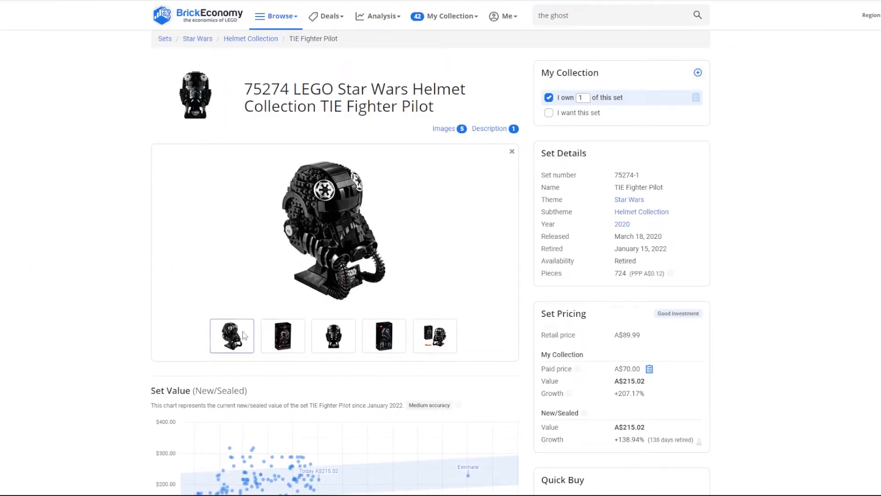
{"action": "left_click", "coordinate": [333, 335]}
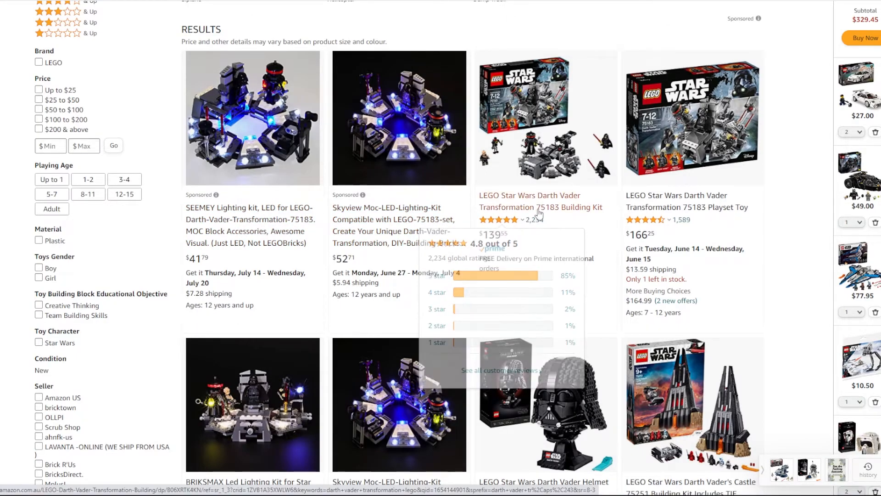
{"action": "mouse_move", "coordinate": [646, 205]}
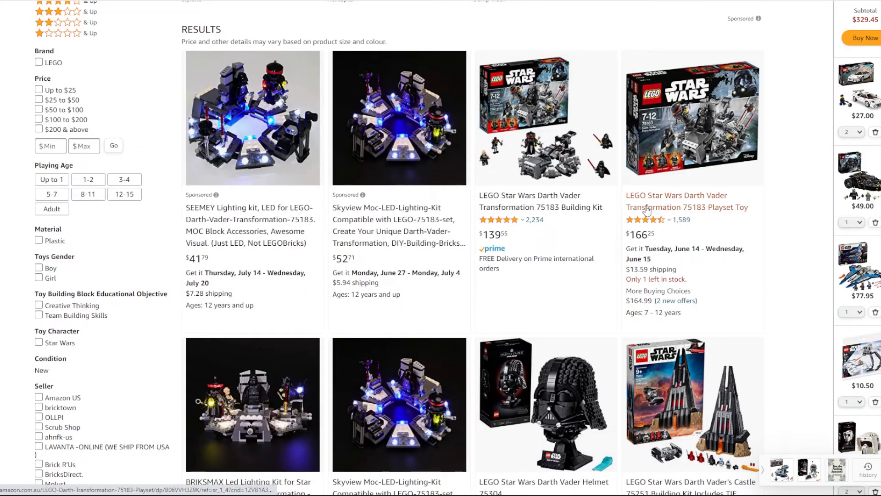
{"action": "mouse_move", "coordinate": [539, 208]}
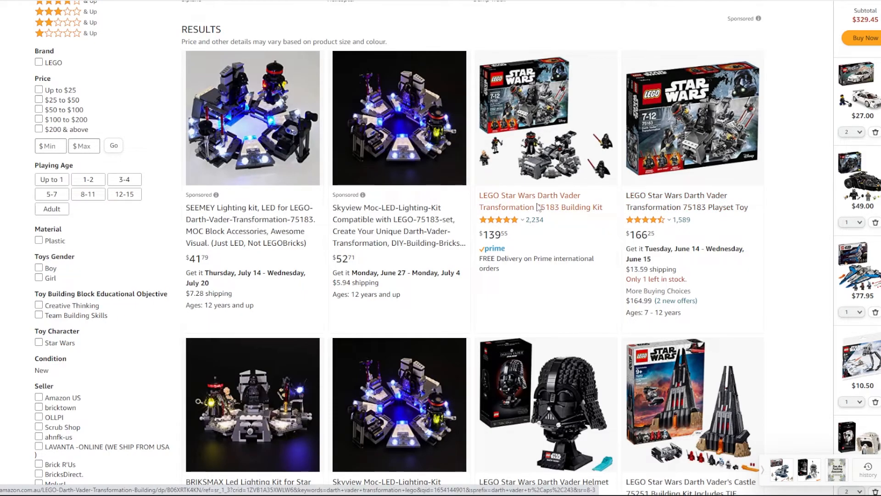
Scroll the Darth Vader results and open the Transformation 75183 Building Kit listing
{"action": "scroll", "scroll_direction": "down", "scroll_amount": 3}
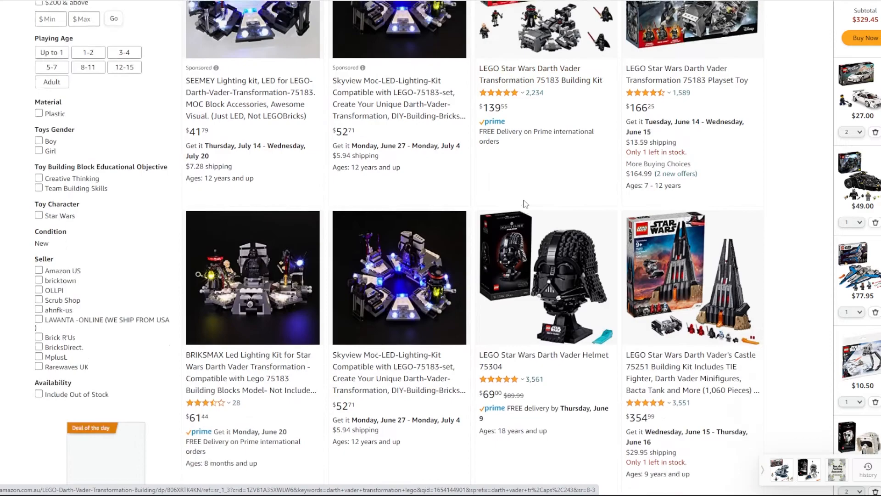
{"action": "left_click", "coordinate": [531, 73]}
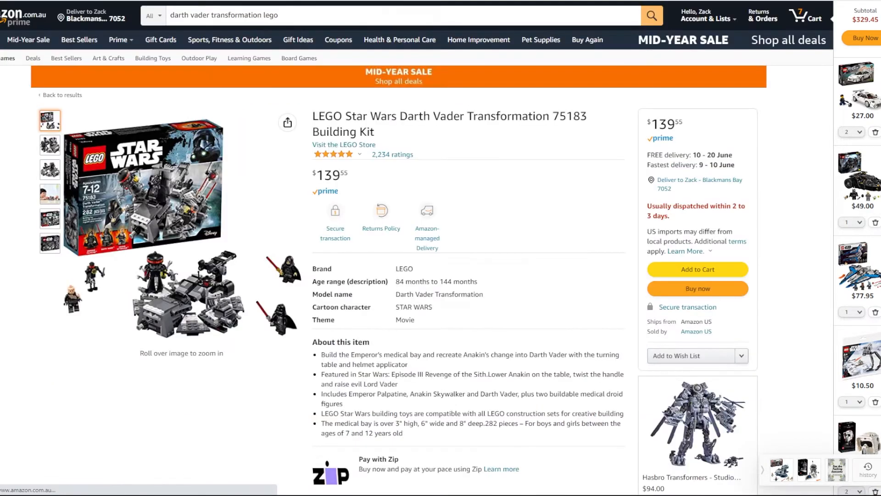